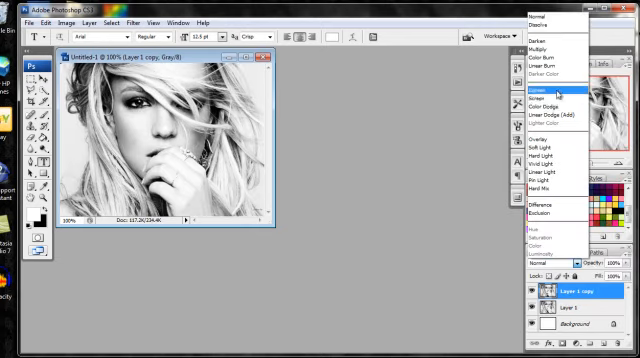
Step: Add a new empty Layer 1 above Layer 0 and begin choosing a foreground colour
{"action": "left_click", "coordinate": [540, 88]}
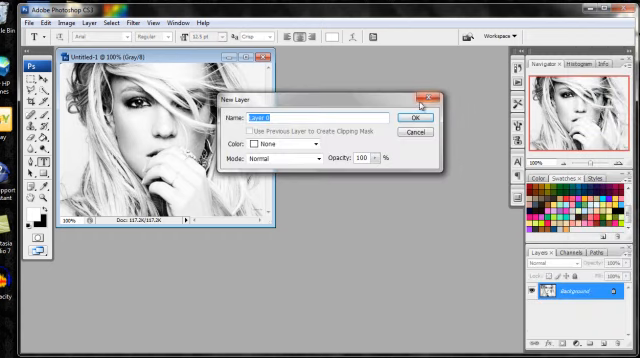
{"action": "left_click", "coordinate": [408, 116]}
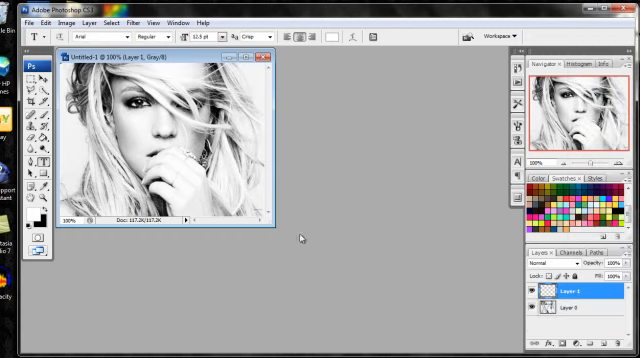
{"action": "left_click", "coordinate": [39, 204]}
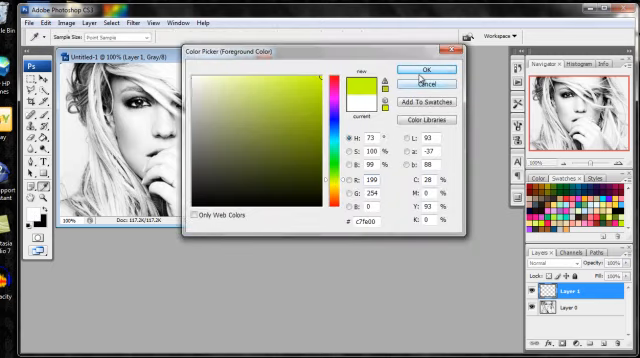
Step: Accept yellow-green (#c7fe00) as the paint colour and set the layer blend mode to Soft Light
{"action": "left_click", "coordinate": [424, 69]}
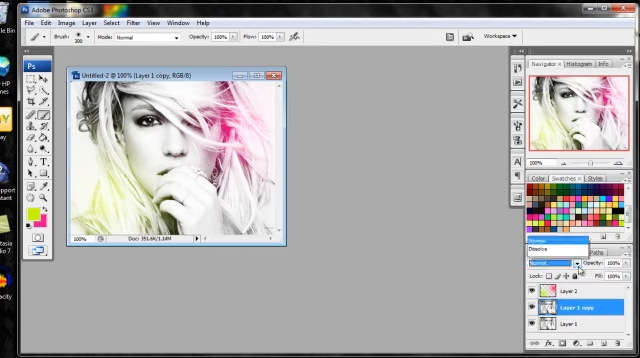
{"action": "left_click", "coordinate": [553, 264]}
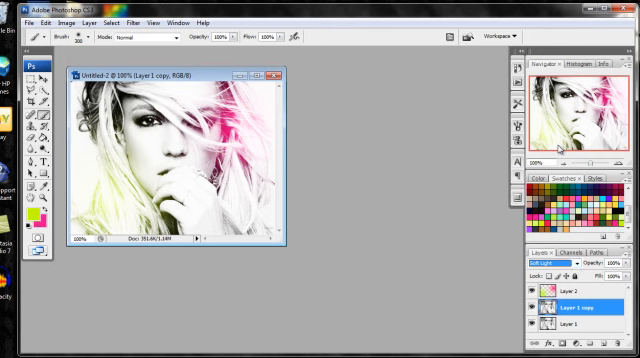